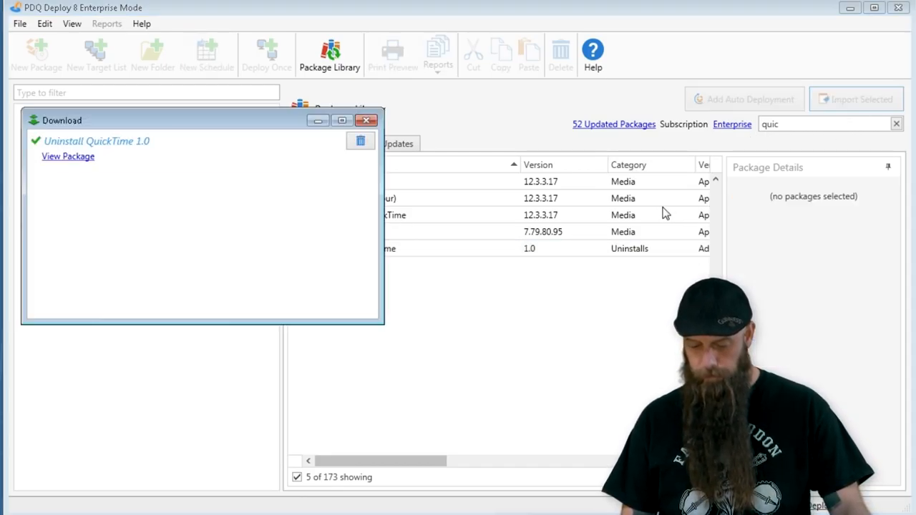
Step: Dismiss the download window and open the Uninstall QuickTime 1.0 package from Packages
{"action": "left_click", "coordinate": [366, 120]}
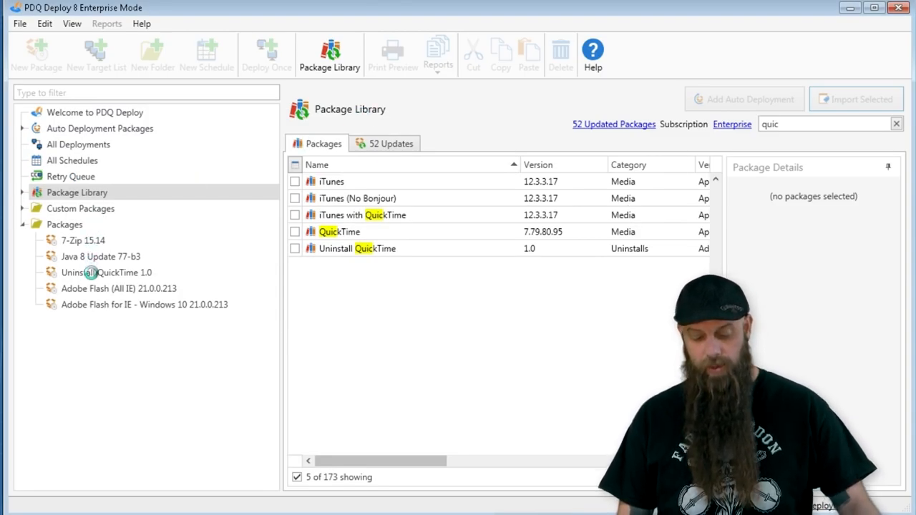
{"action": "left_click", "coordinate": [106, 272]}
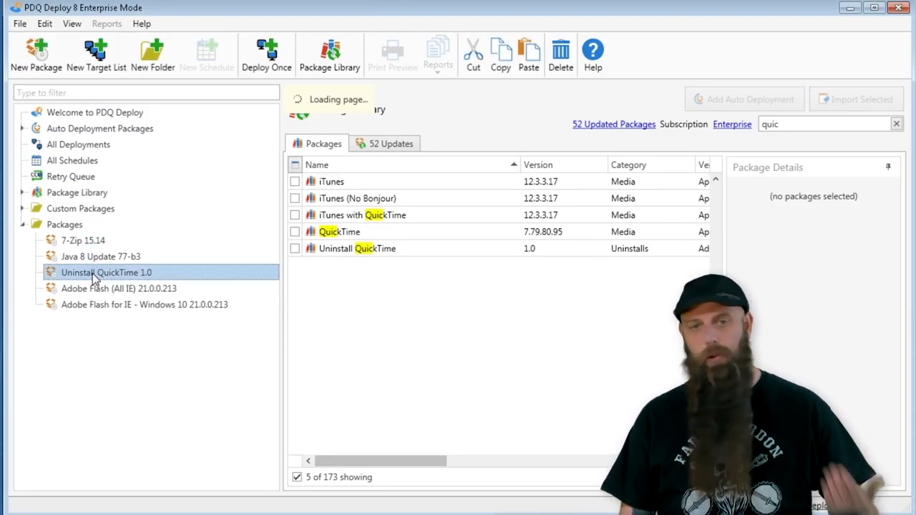
{"action": "left_click", "coordinate": [106, 272]}
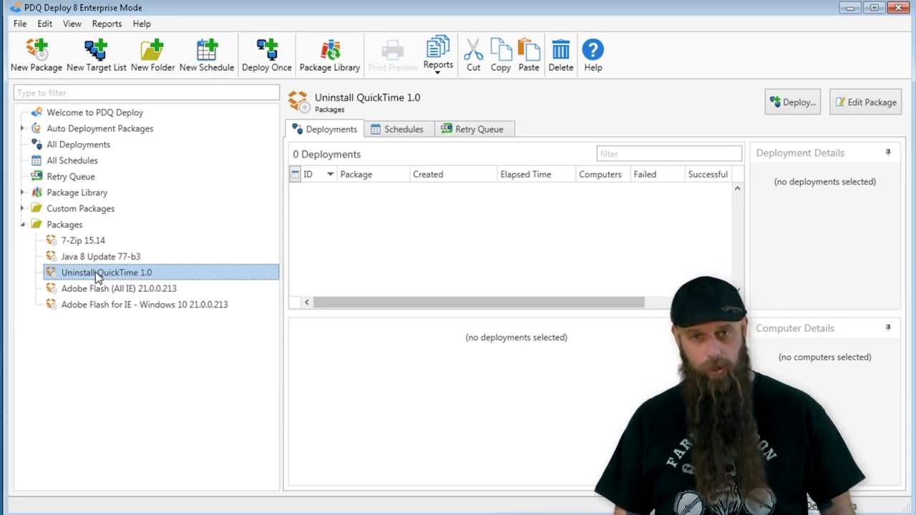
{"action": "mouse_move", "coordinate": [537, 99]}
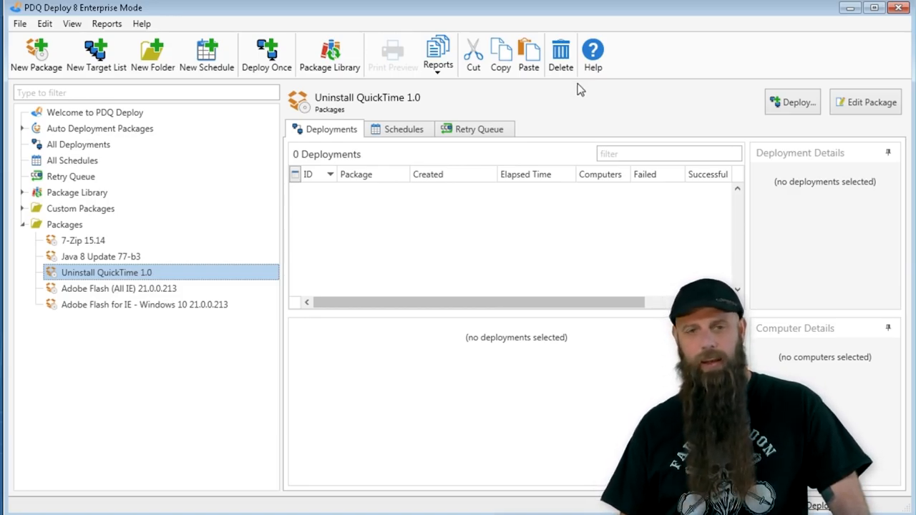
{"action": "mouse_move", "coordinate": [669, 94]}
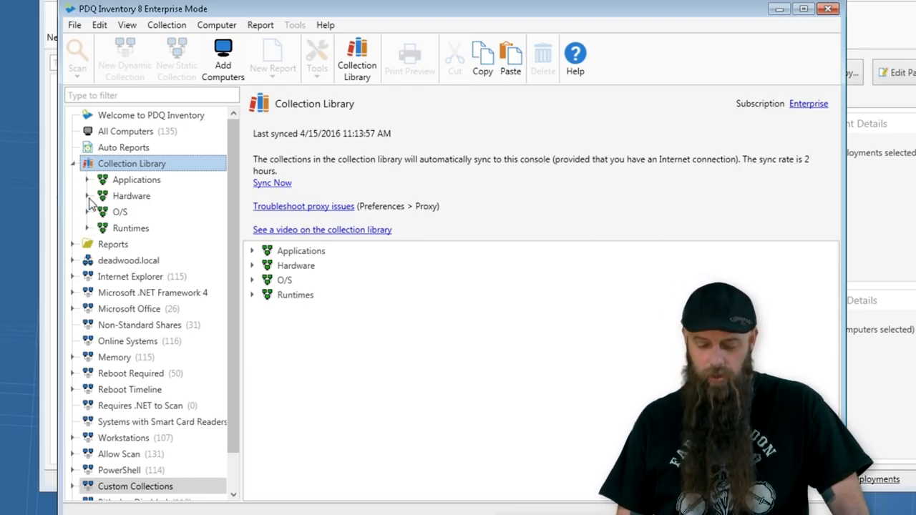
Step: Expand Applications > Media players and show the 15 computers in the QuickTime collection
{"action": "left_click", "coordinate": [87, 180]}
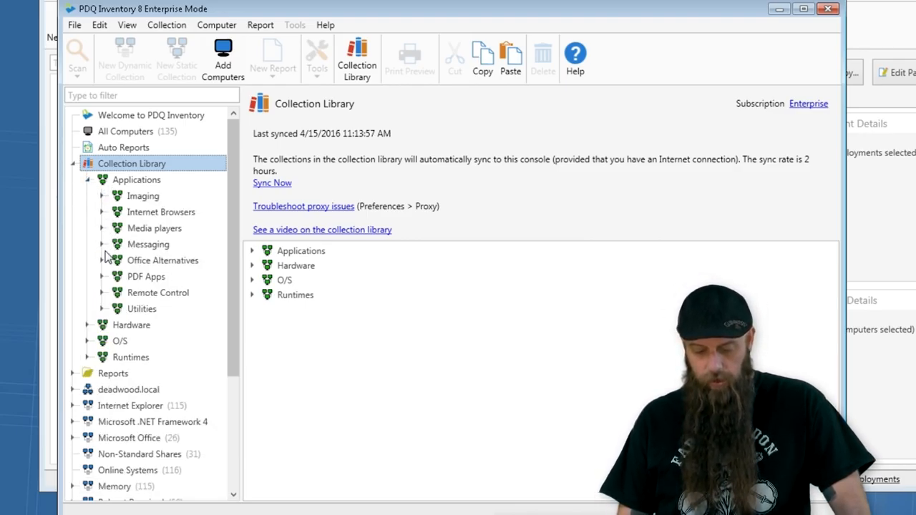
{"action": "left_click", "coordinate": [102, 228]}
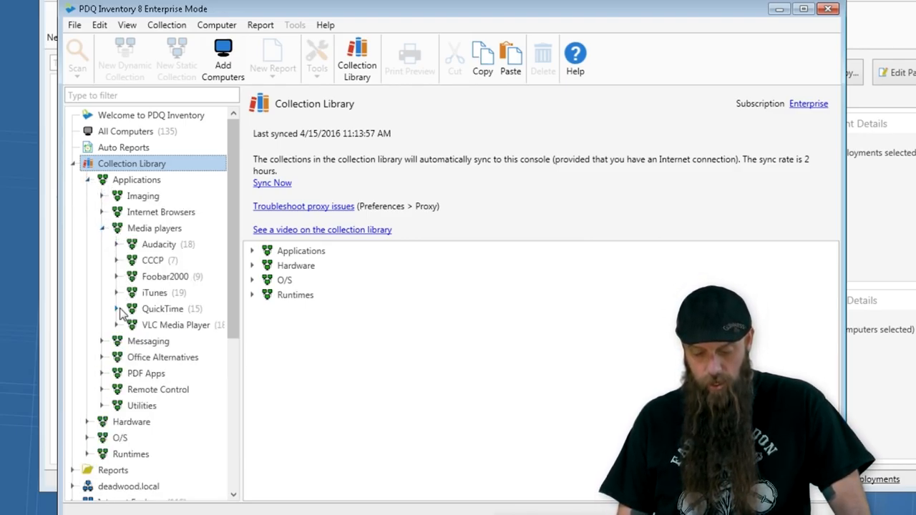
{"action": "left_click", "coordinate": [162, 308]}
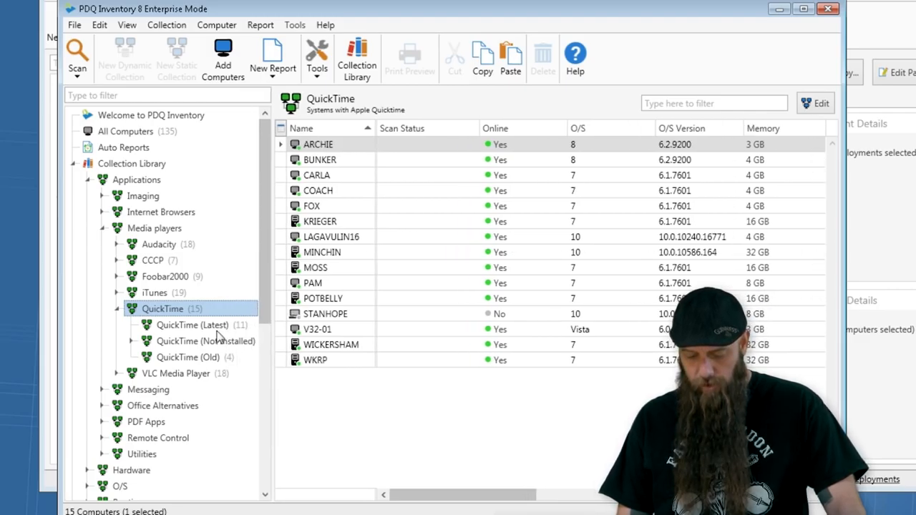
{"action": "mouse_move", "coordinate": [224, 337]}
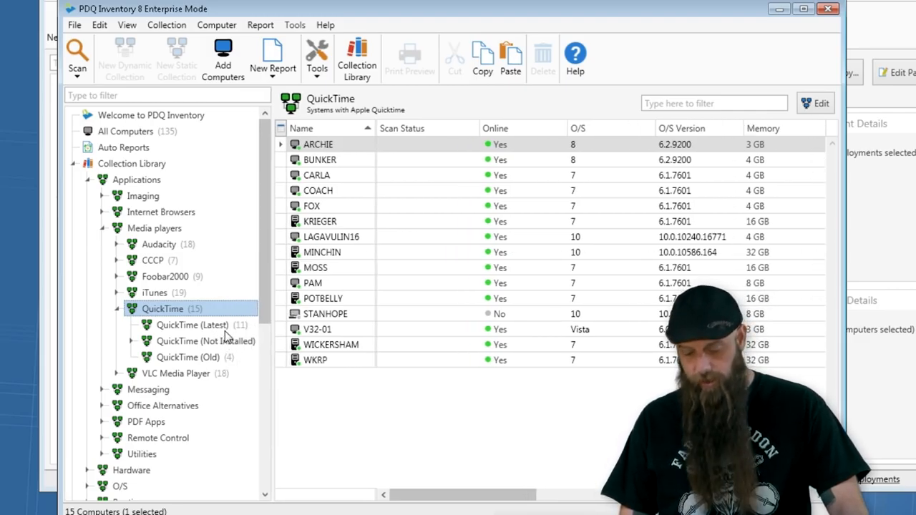
{"action": "mouse_move", "coordinate": [351, 222]}
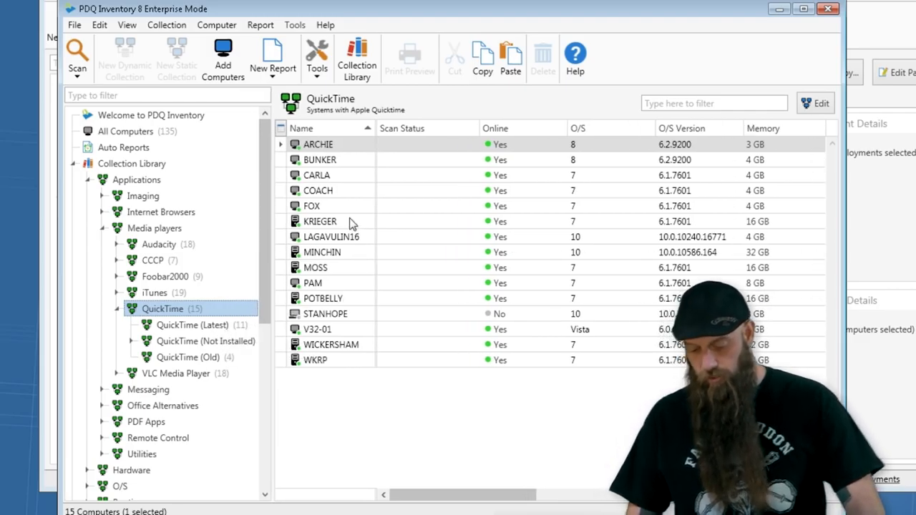
Step: Filter PAM's applications by 'quic' and start uninstalling QuickTime 7
{"action": "double_click", "coordinate": [313, 283]}
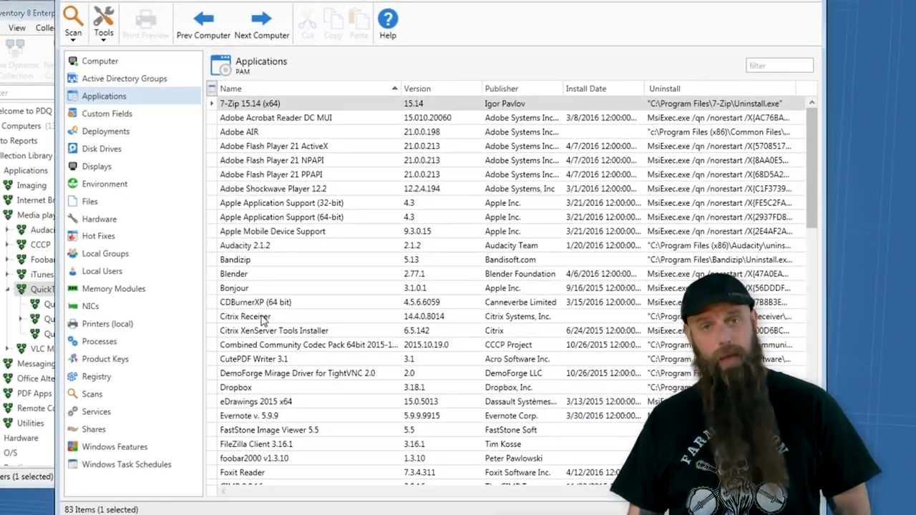
{"action": "left_click", "coordinate": [779, 66]}
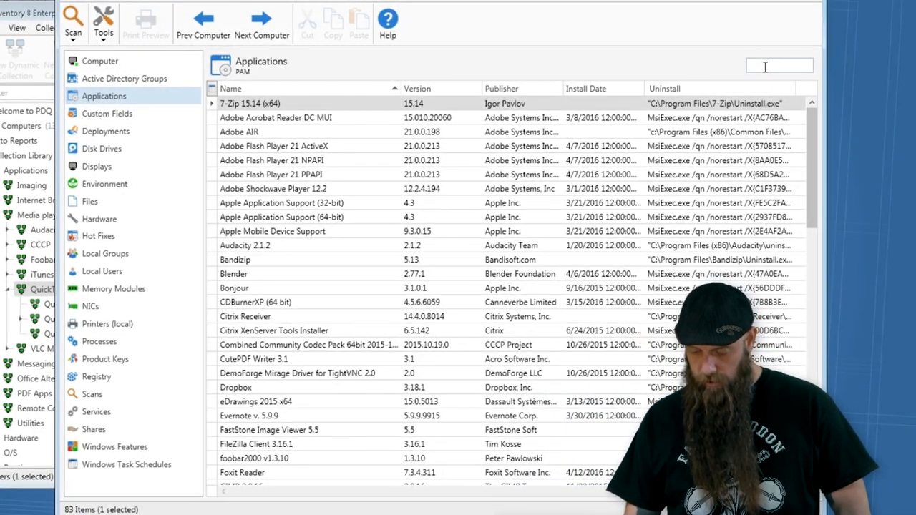
{"action": "type", "text": "quic"}
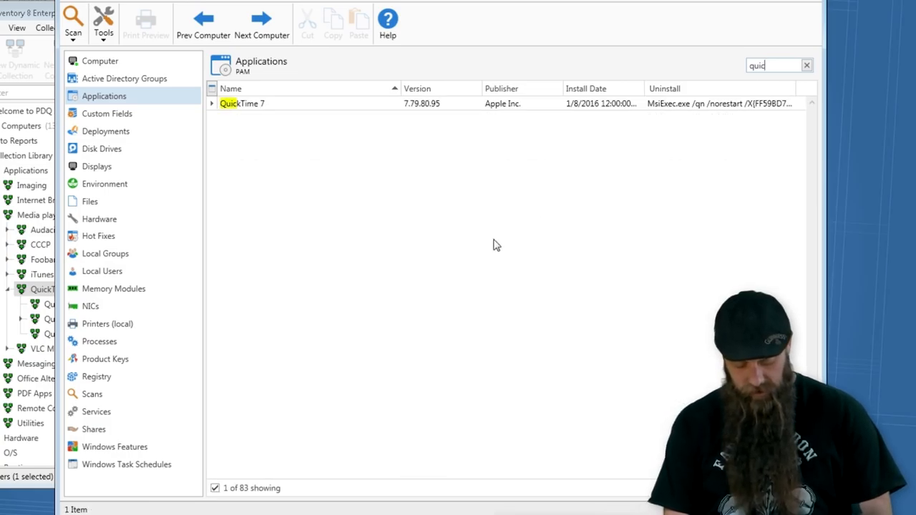
{"action": "left_click", "coordinate": [251, 103]}
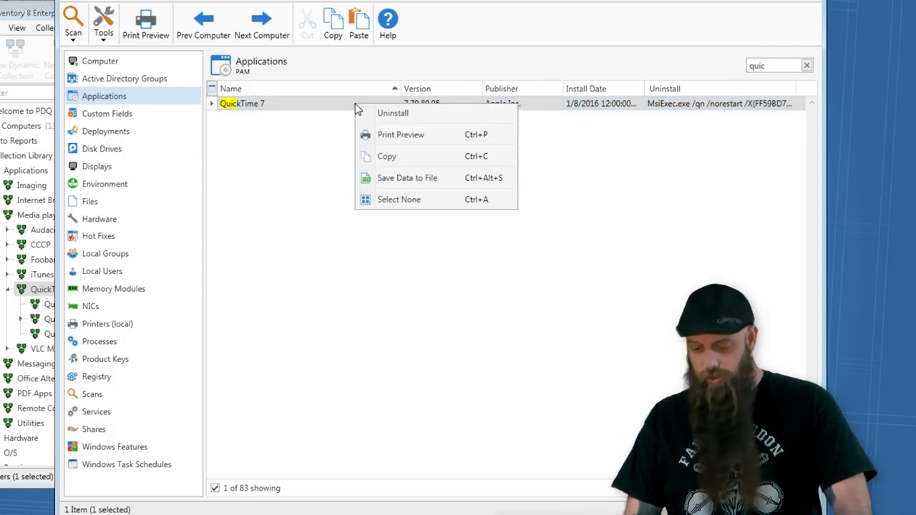
{"action": "left_click", "coordinate": [392, 113]}
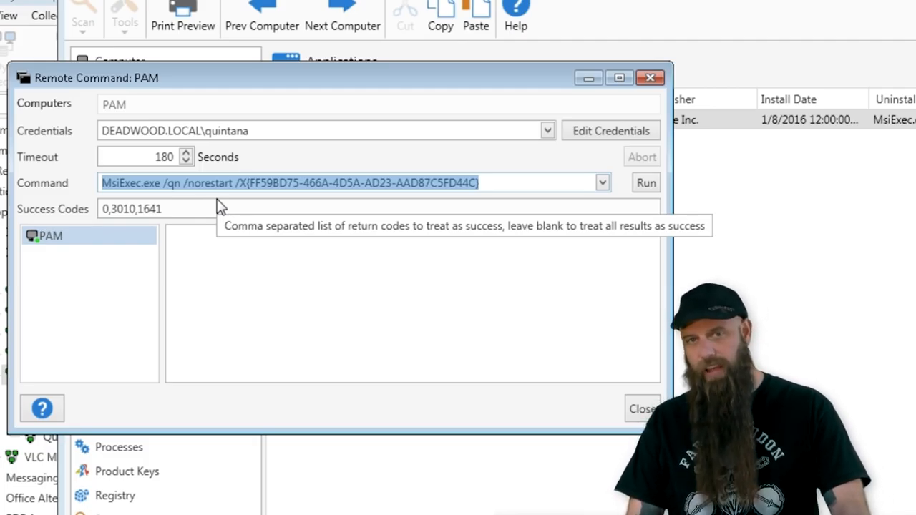
Step: Run the MsiExec QuickTime uninstall command on PAM
{"action": "left_click", "coordinate": [645, 183]}
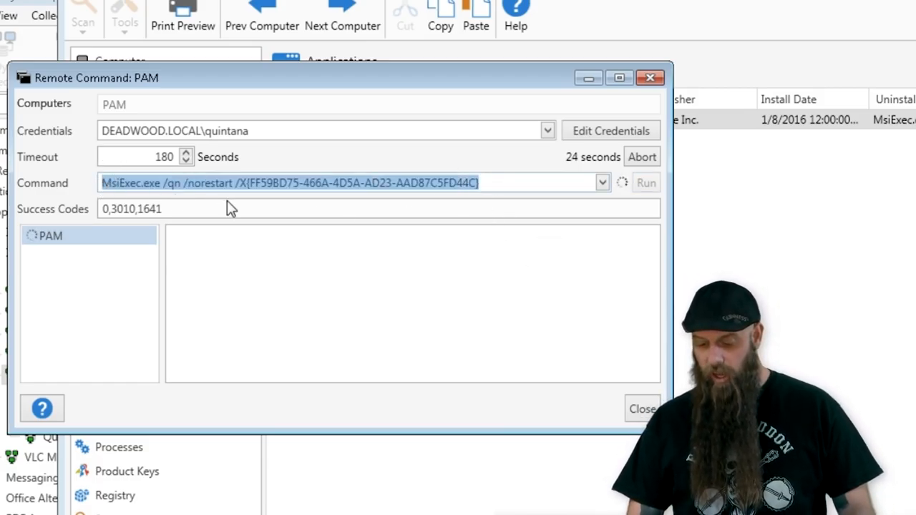
{"action": "mouse_move", "coordinate": [466, 208]}
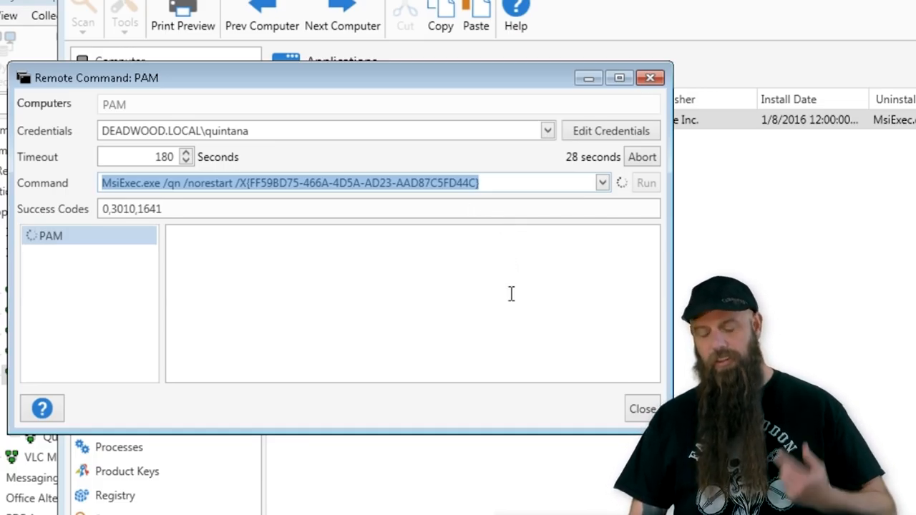
{"action": "mouse_move", "coordinate": [662, 380]}
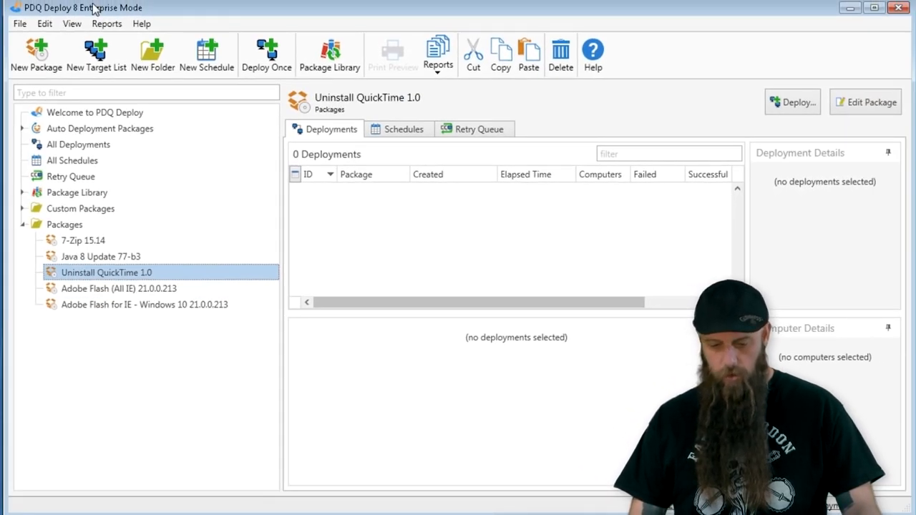
{"action": "mouse_move", "coordinate": [96, 53]}
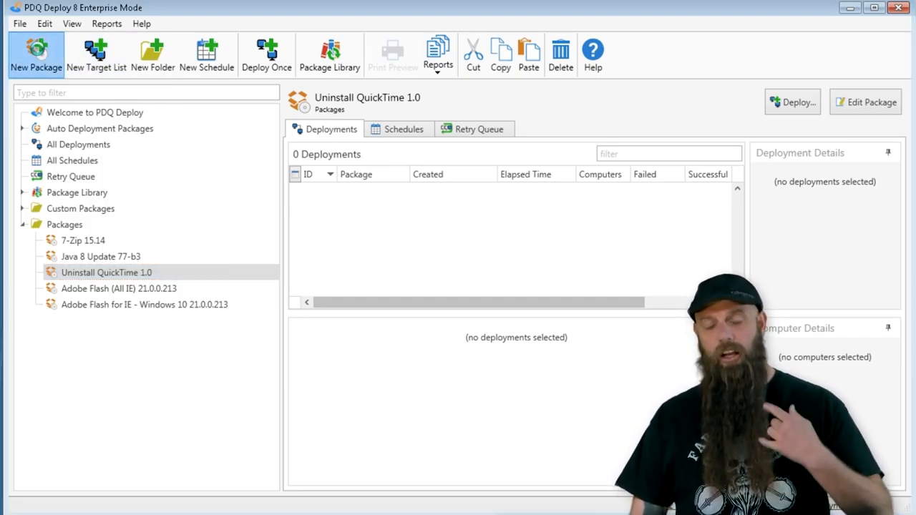
Step: Create a package and add a command step, both named Uninstall QuickTime
{"action": "left_click", "coordinate": [36, 54]}
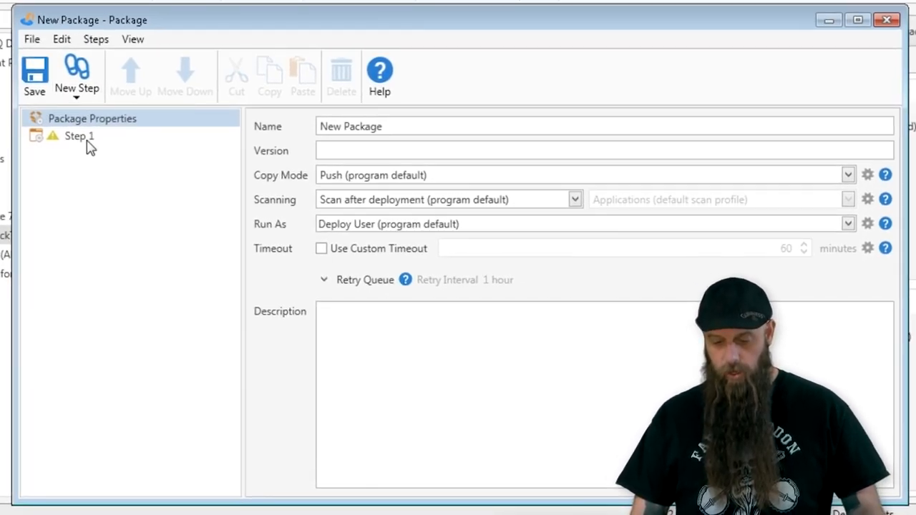
{"action": "left_click", "coordinate": [77, 75]}
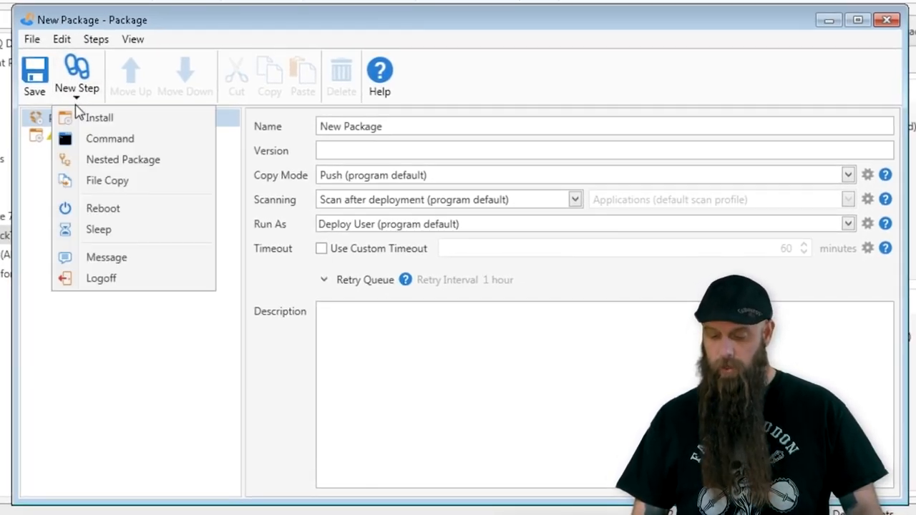
{"action": "left_click", "coordinate": [109, 138]}
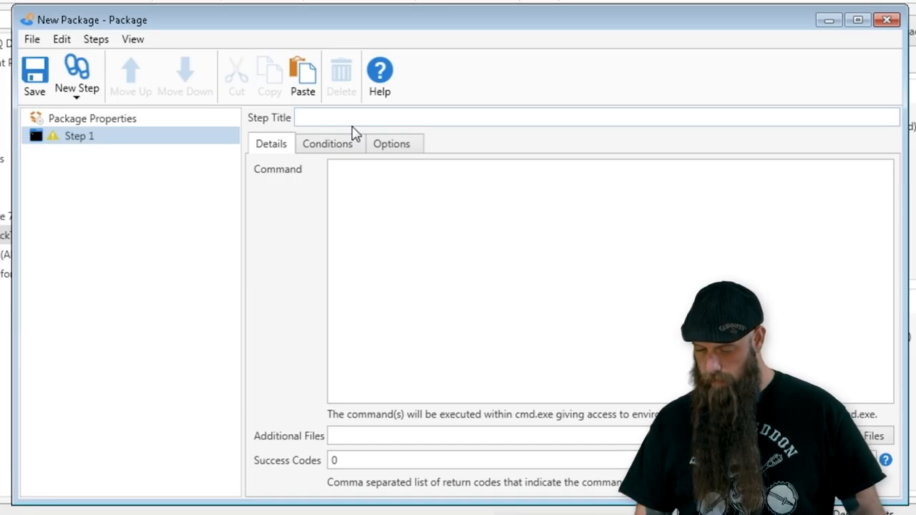
{"action": "type", "text": "Uninstall Quick"}
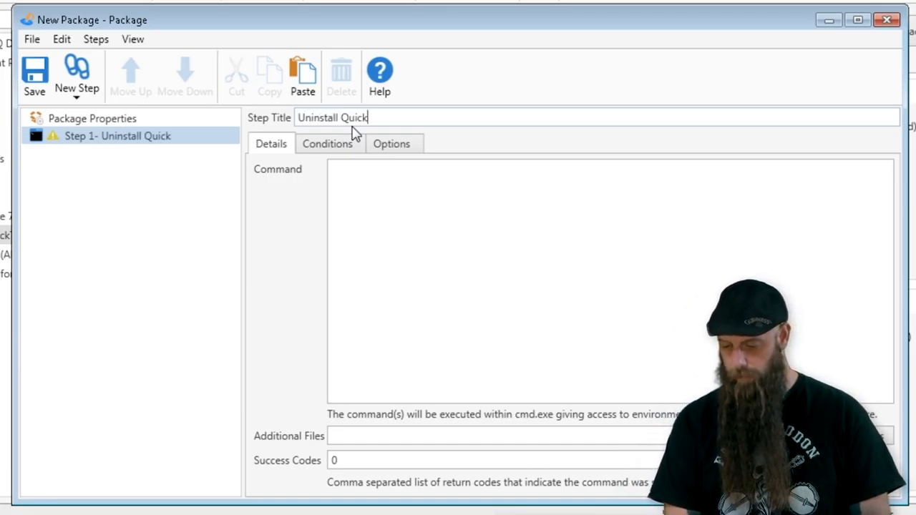
{"action": "left_click", "coordinate": [92, 118]}
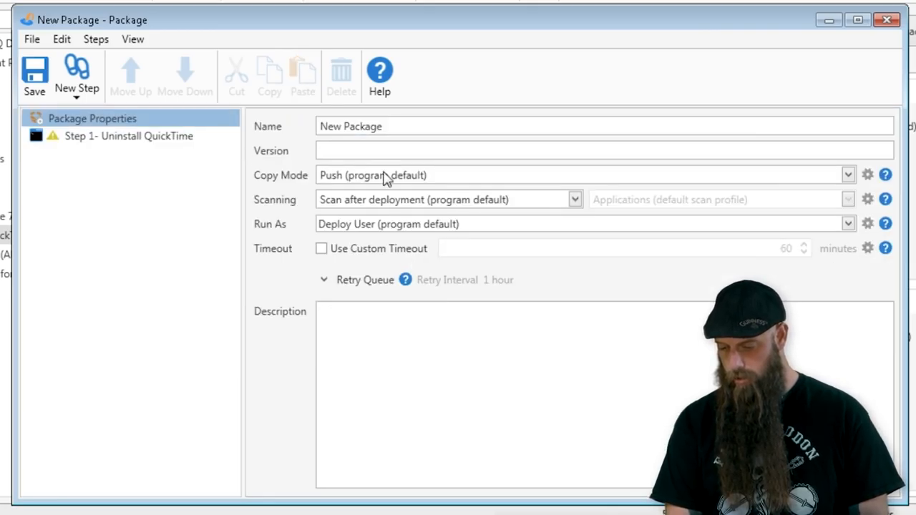
{"action": "type", "text": "Uninstall QuickTime"}
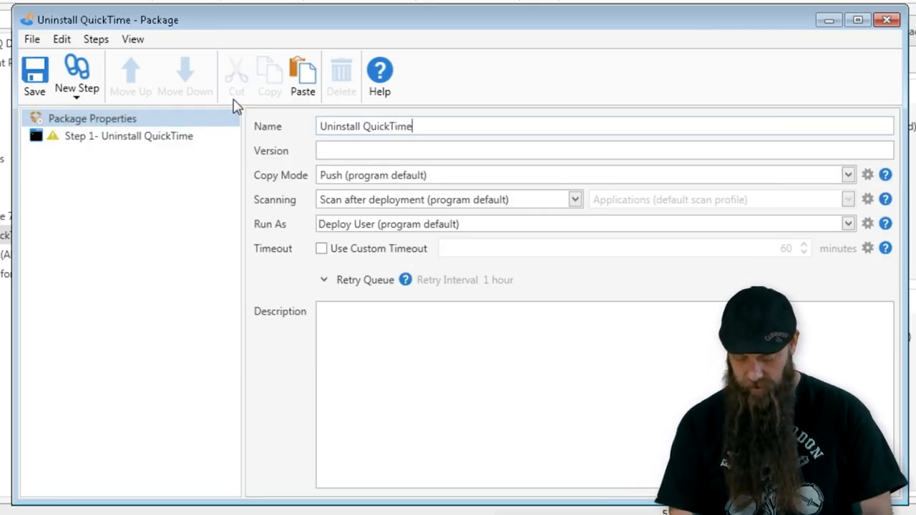
Step: Enter the MsiExec /X {FF59BD75-…} command, append success codes 1605,1641,3010, then save and close
{"action": "left_click", "coordinate": [128, 136]}
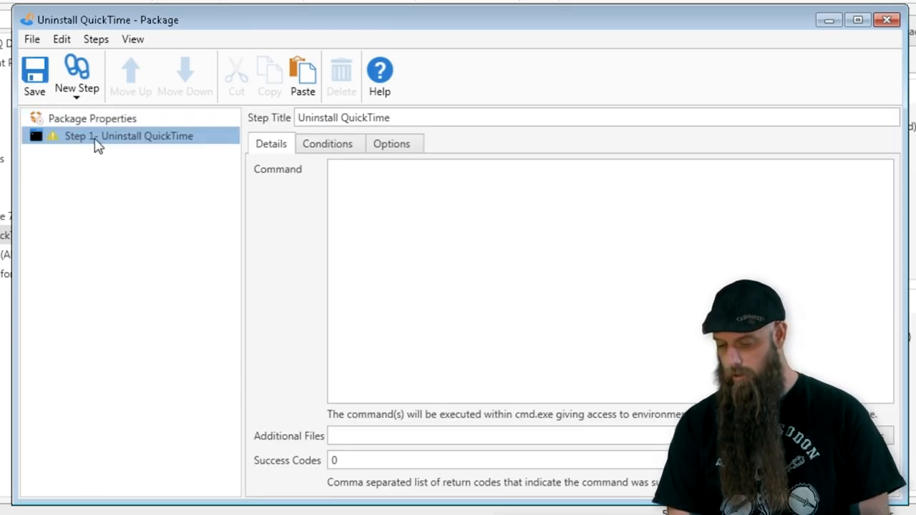
{"action": "type", "text": "MsiExec.exe /qn /norestart /X{FF59BD75-466A-4D5A-AD23-AAD87C5FD44C}"}
{"action": "left_click", "coordinate": [610, 460]}
{"action": "type", "text": ",1605"}
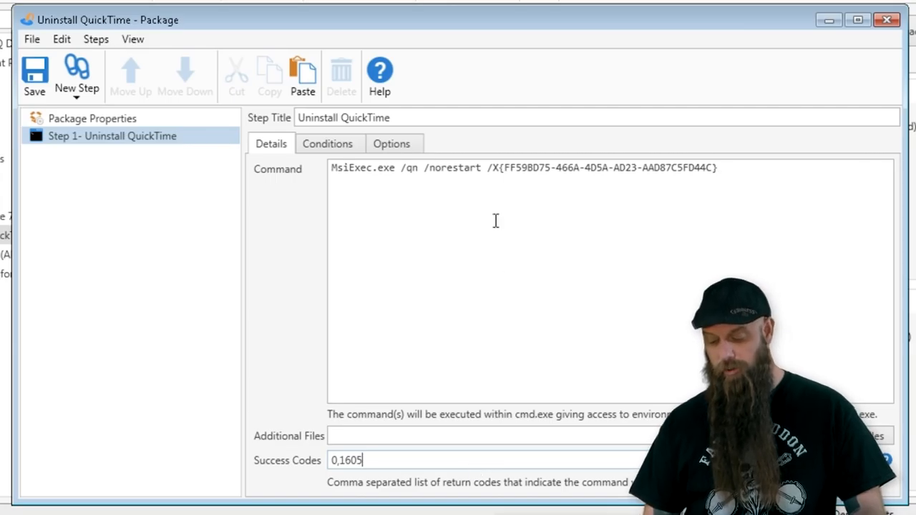
{"action": "mouse_move", "coordinate": [486, 226]}
{"action": "type", "text": ",1641"}
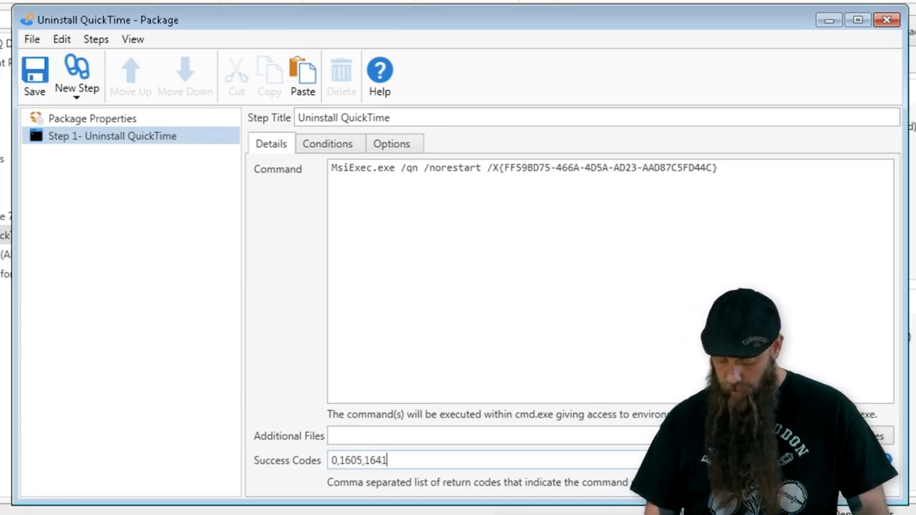
{"action": "type", "text": ",3010"}
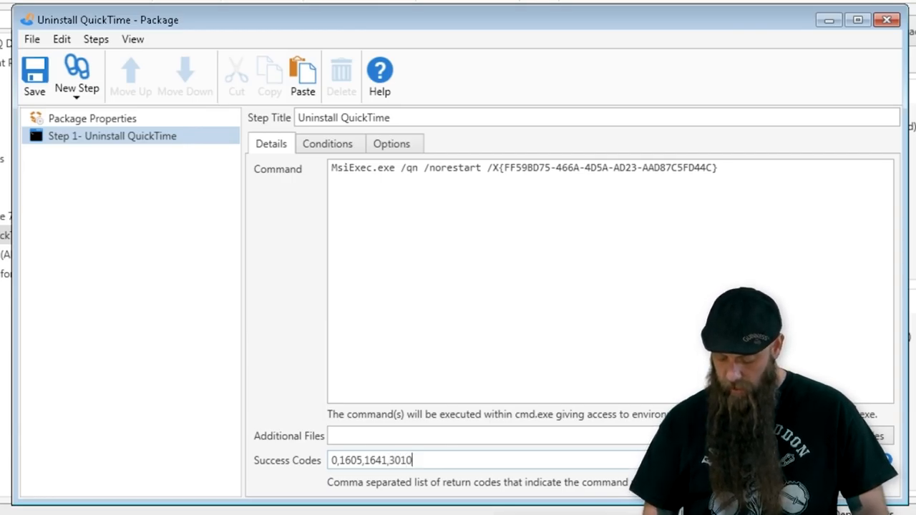
{"action": "mouse_move", "coordinate": [451, 419]}
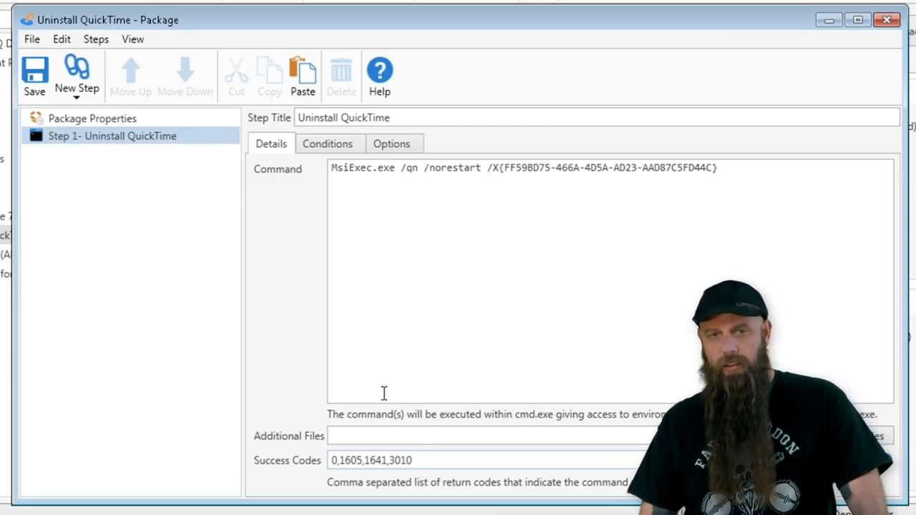
{"action": "left_click", "coordinate": [35, 75]}
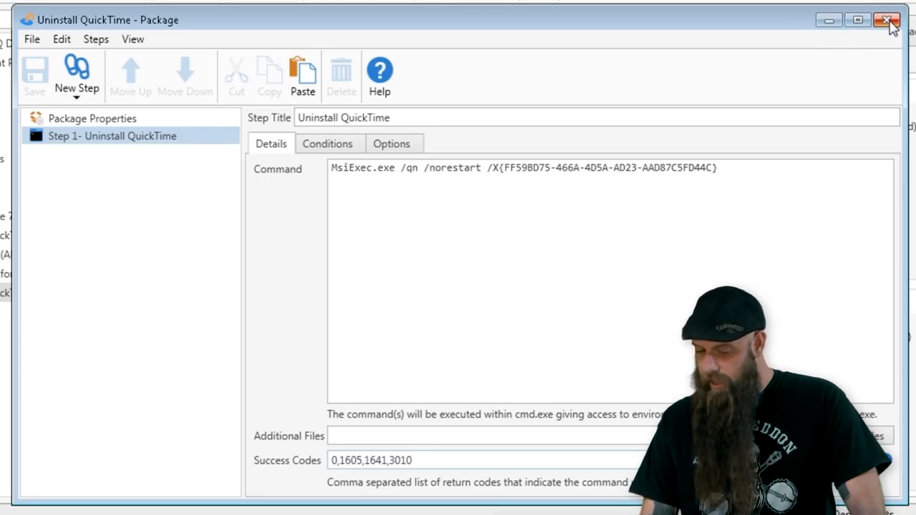
{"action": "left_click", "coordinate": [890, 20]}
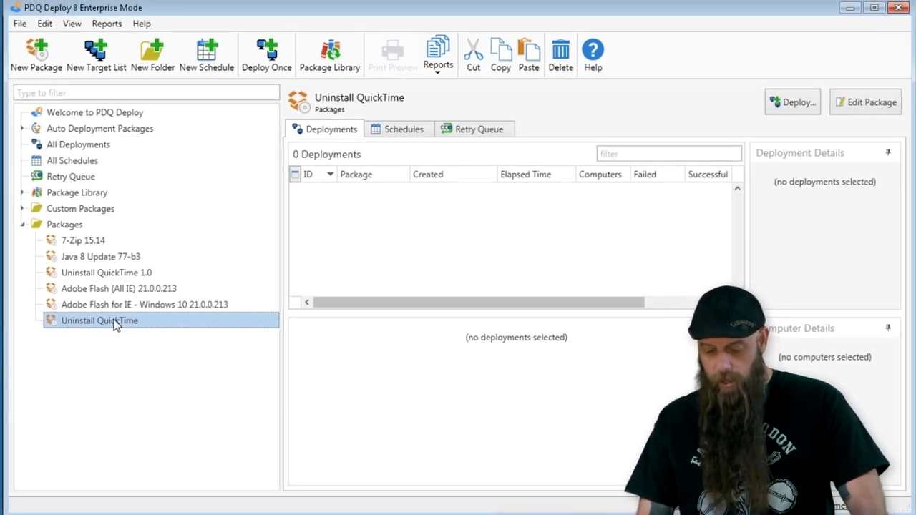
Step: Open Deploy Once for Uninstall QuickTime, browse PDQ Inventory targets, and cancel without adding any
{"action": "left_click", "coordinate": [266, 54]}
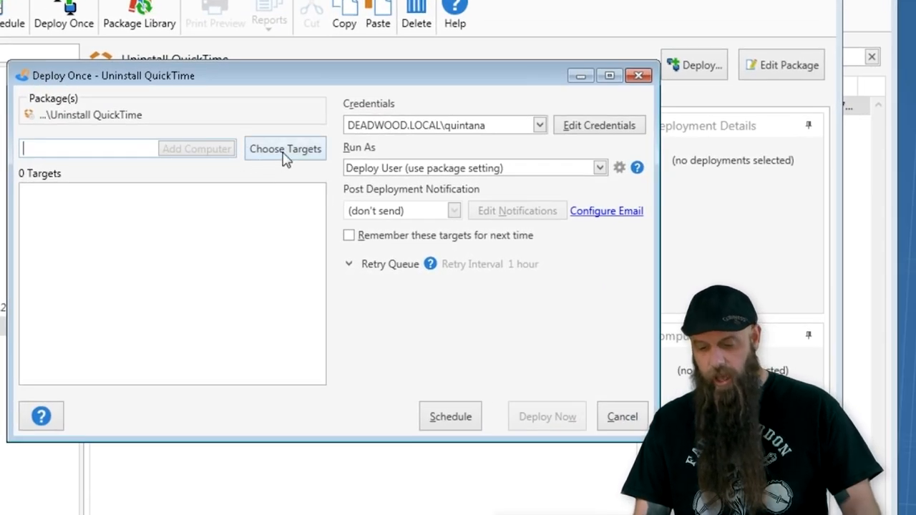
{"action": "left_click", "coordinate": [284, 148]}
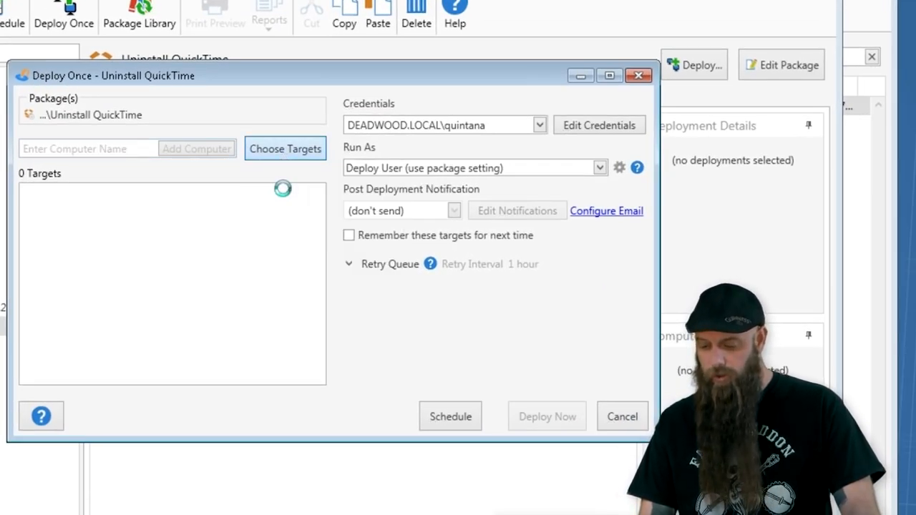
{"action": "left_click", "coordinate": [284, 149]}
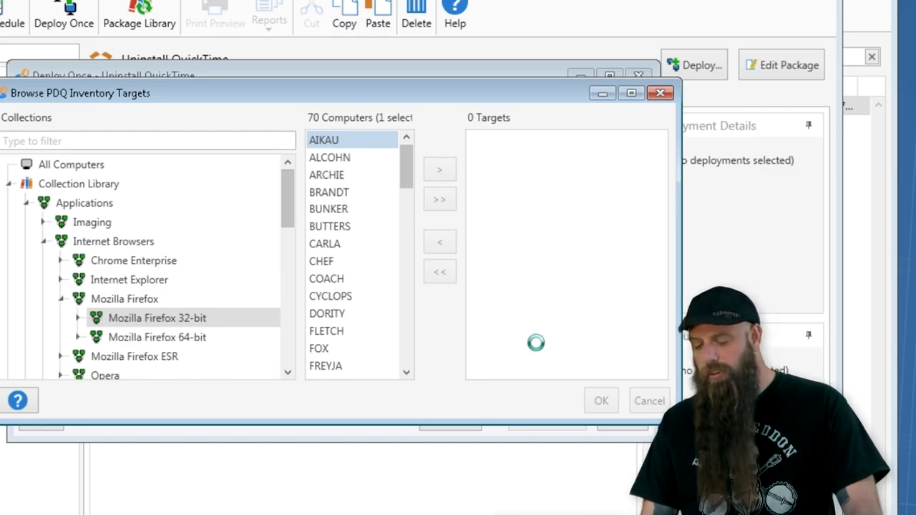
{"action": "left_click", "coordinate": [156, 317]}
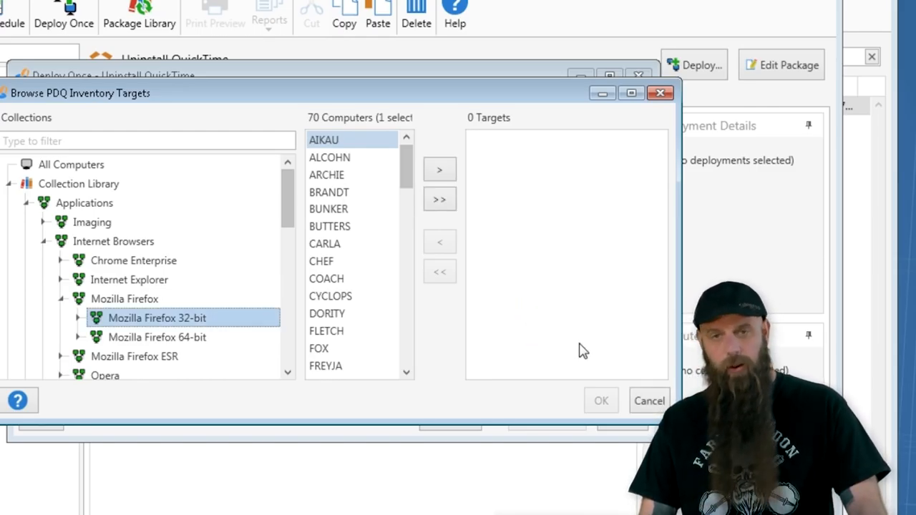
{"action": "left_click", "coordinate": [648, 400]}
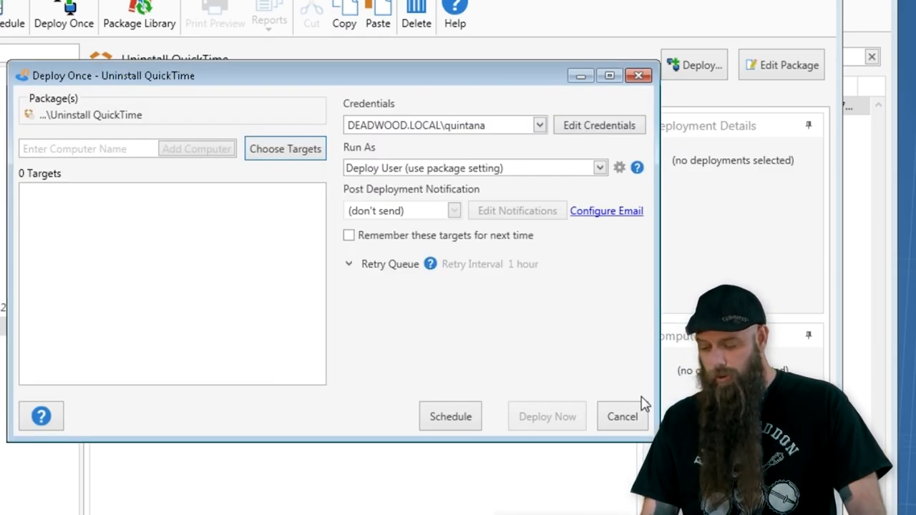